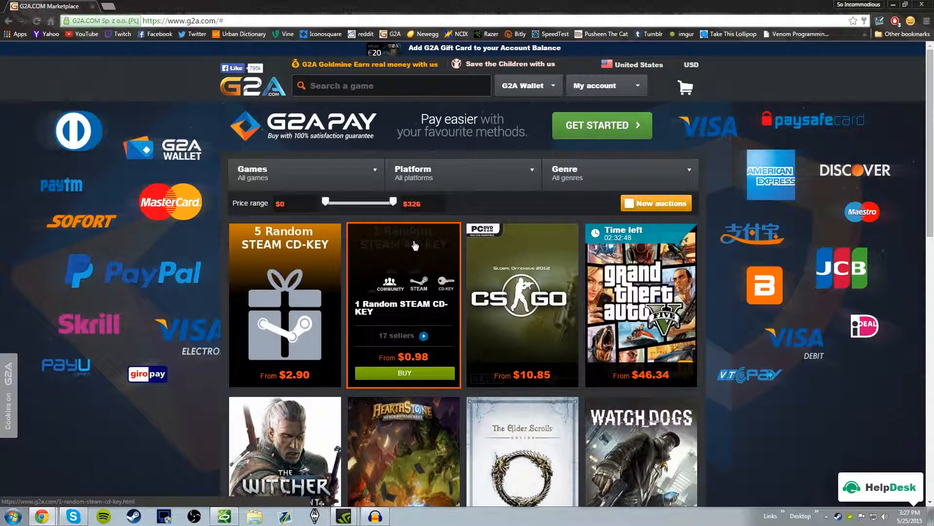
pyautogui.moveTo(400, 393)
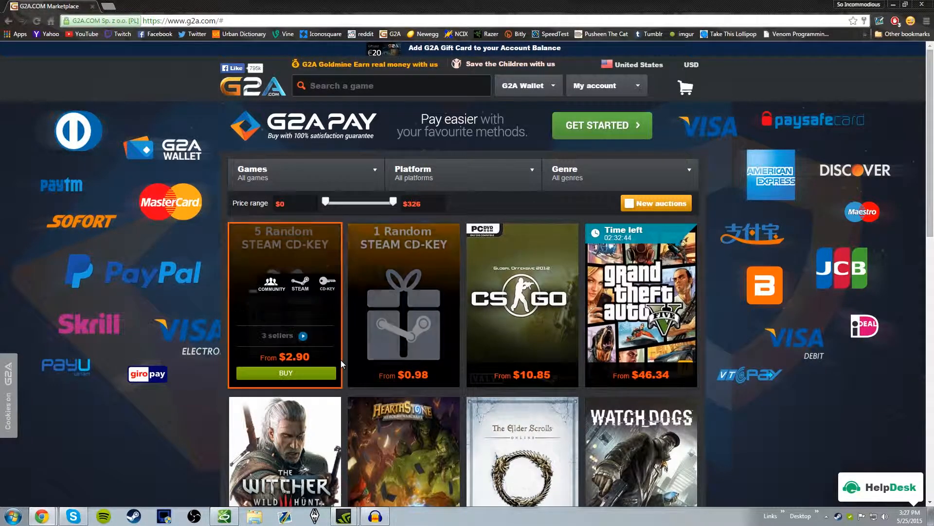
pyautogui.moveTo(286, 250)
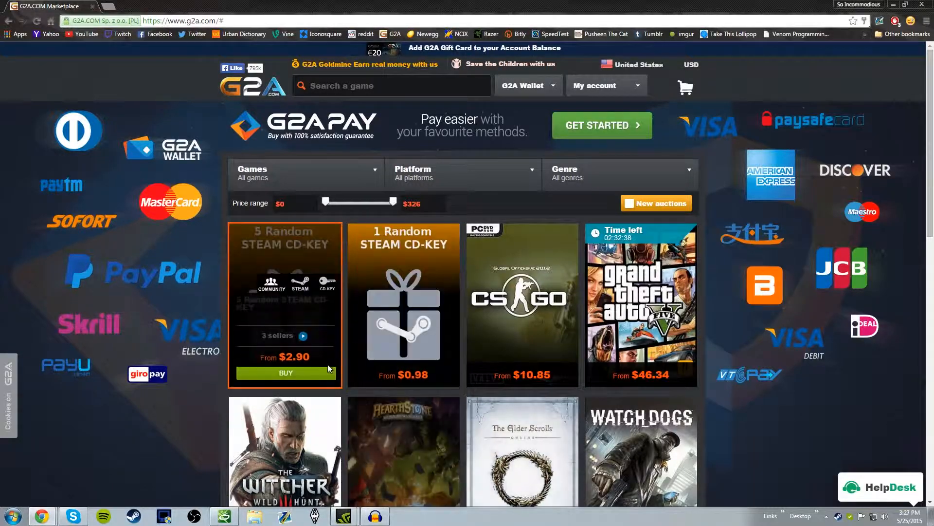
# Step: Buy the 5 Random STEAM CD-KEY bundle for $2.90 on G2A
pyautogui.click(284, 372)
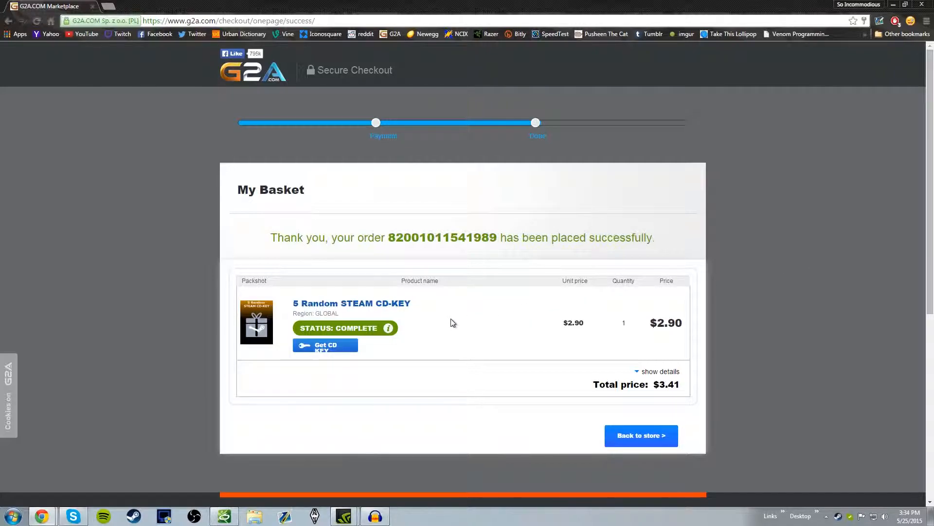
# Step: Reveal the purchased keys on G2A's Show Key page after the reCAPTCHA, and select the key text
pyautogui.click(324, 348)
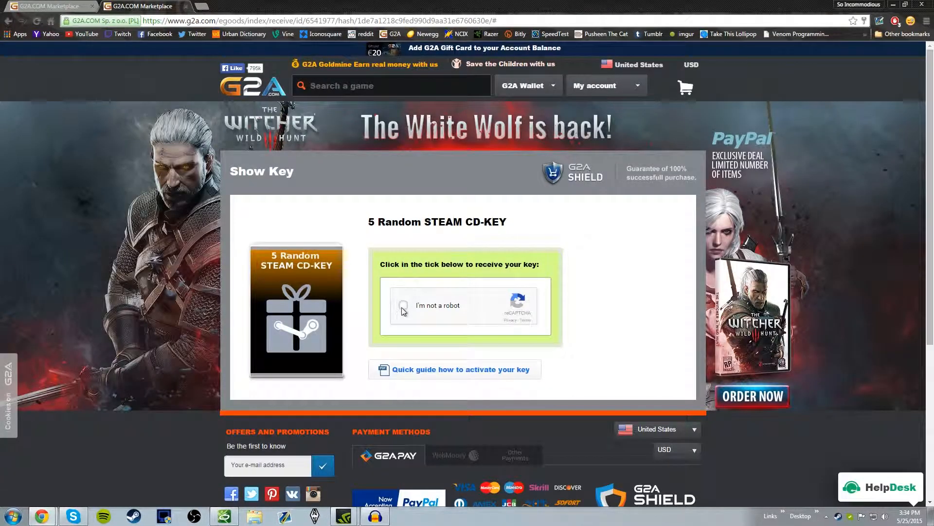
pyautogui.click(403, 305)
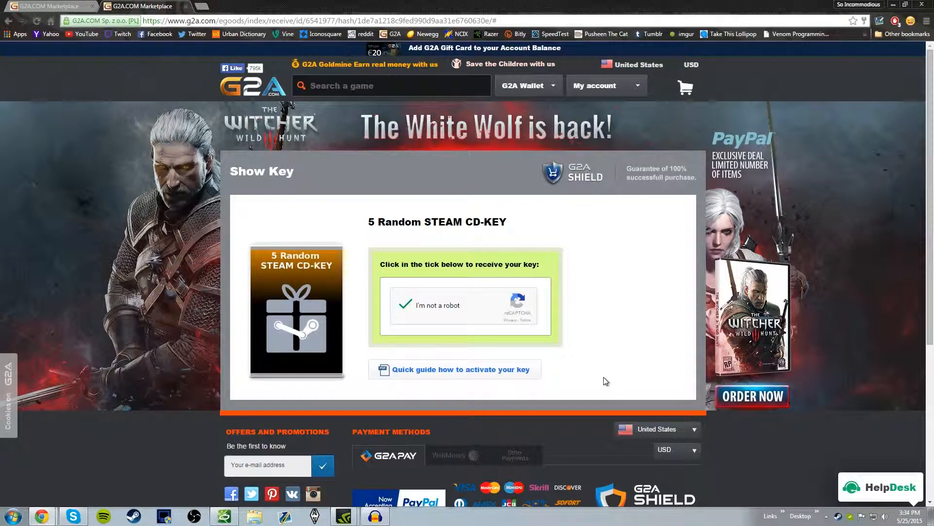
pyautogui.click(405, 305)
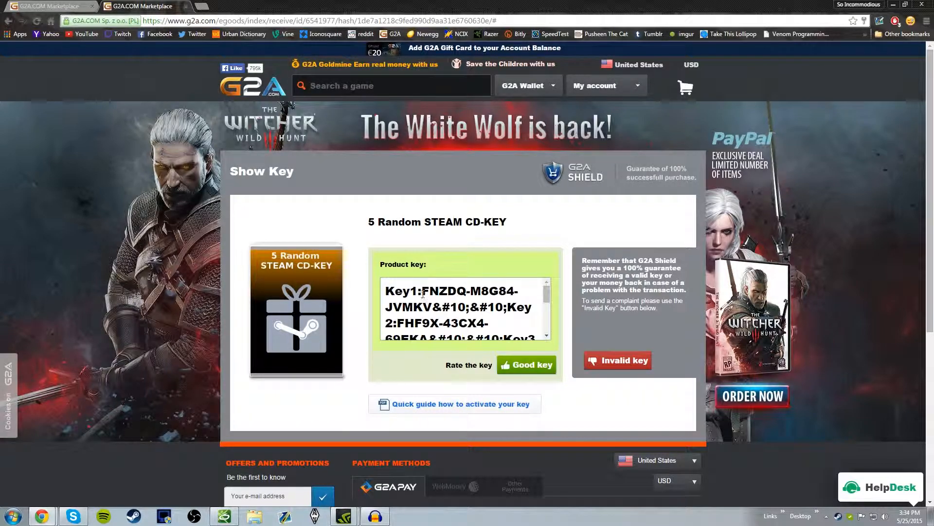
pyautogui.tripleClick(453, 307)
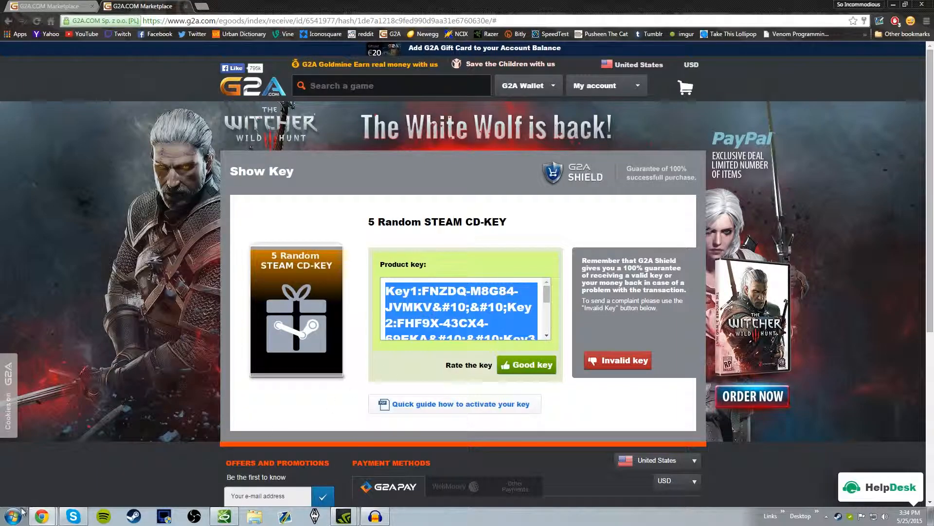
pyautogui.click(9, 515)
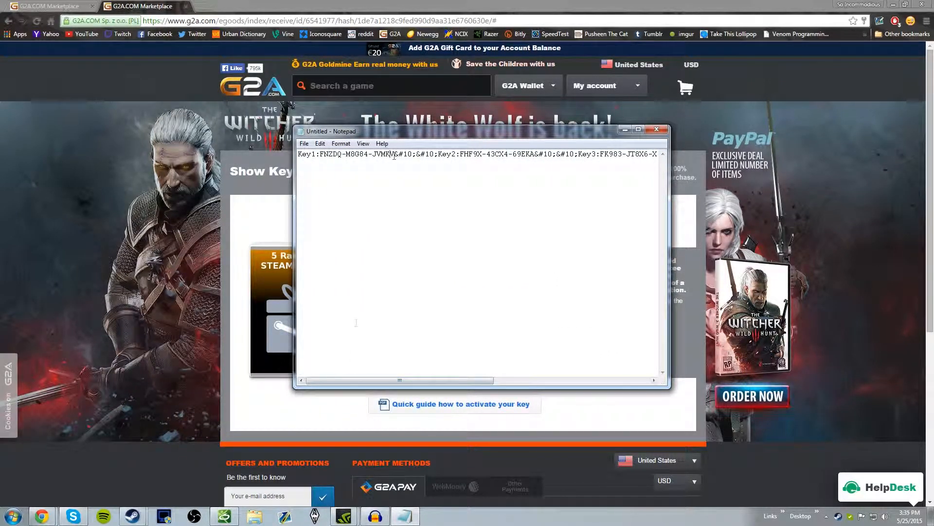
# Step: Select the first key's code in the pasted Notepad key list
pyautogui.moveTo(319, 154); pyautogui.dragTo(395, 154)
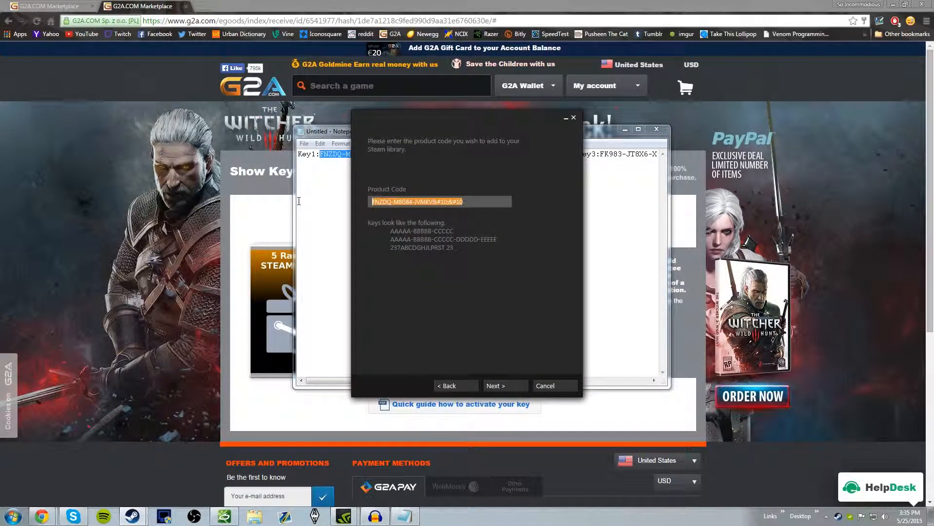
# Step: Activate the first key, unlocking Magnetic By Nature, and decline installing it now
pyautogui.click(495, 385)
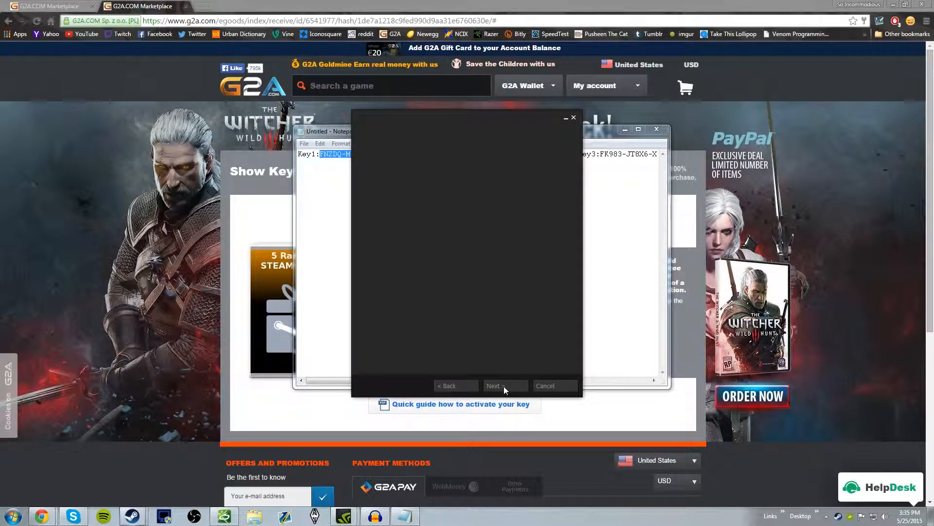
pyautogui.click(504, 385)
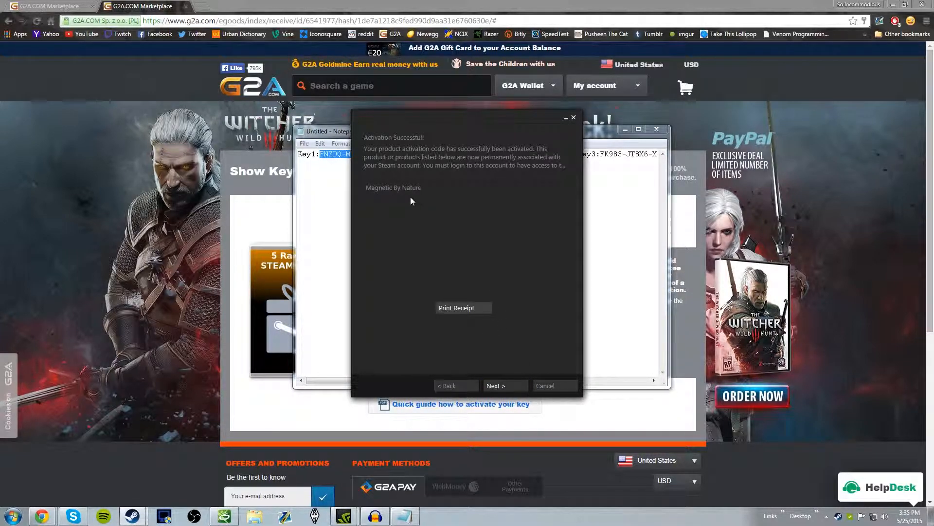
pyautogui.moveTo(401, 195)
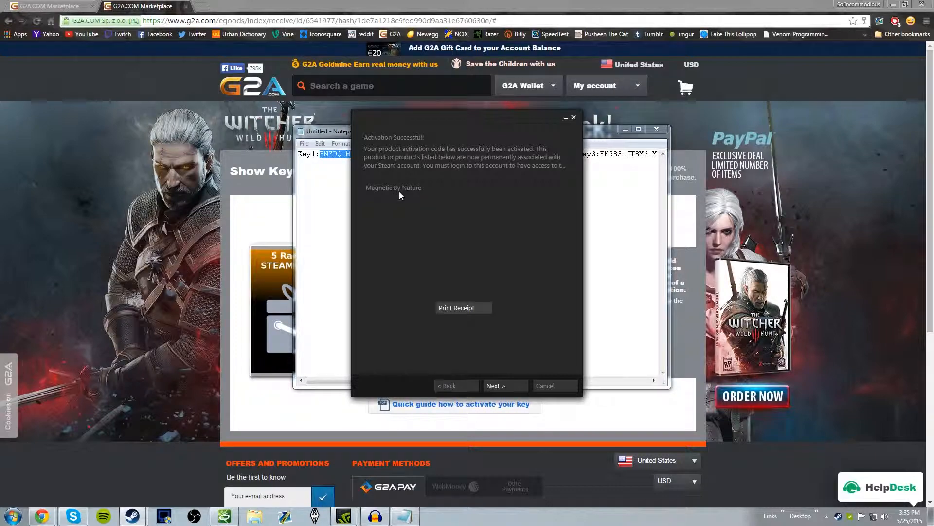
pyautogui.moveTo(448, 253)
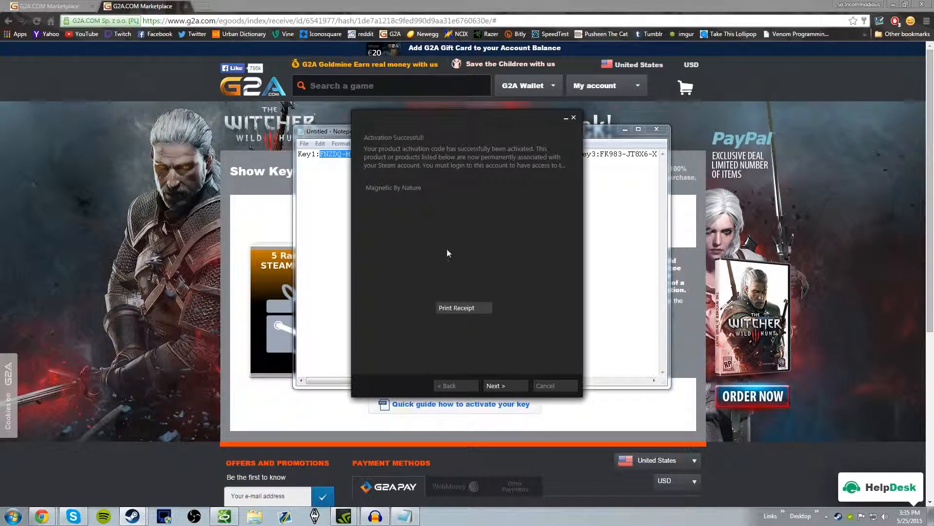
pyautogui.click(496, 386)
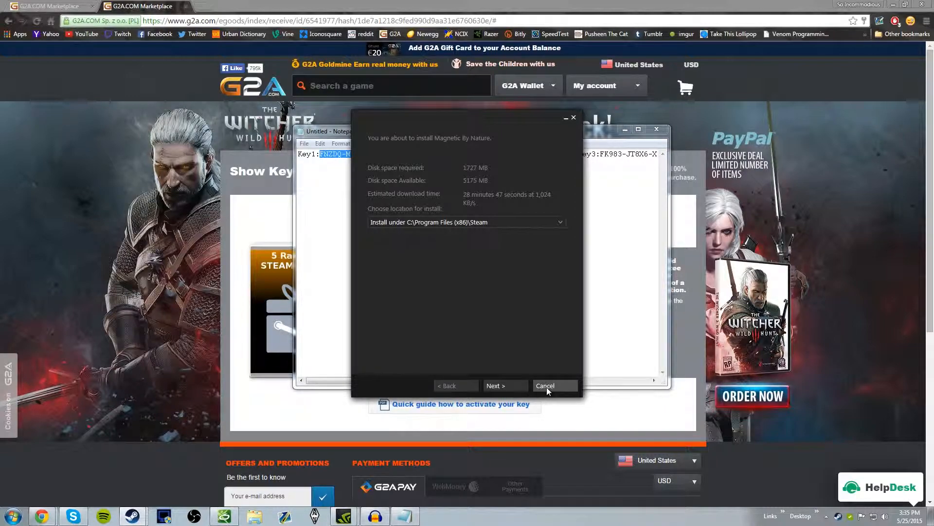
pyautogui.click(545, 385)
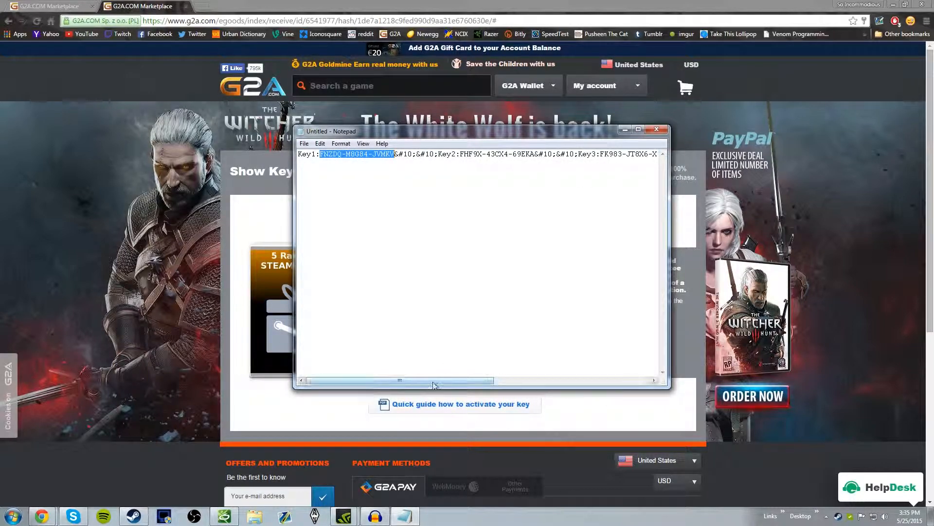
pyautogui.click(453, 171)
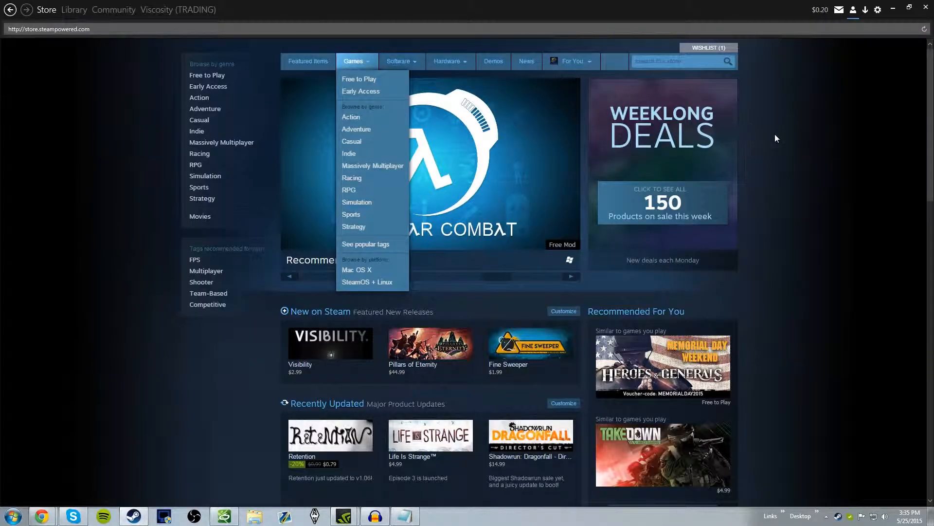
# Step: Activate the second key, unlocking Bermuda, then submit the third key for activation
pyautogui.click(877, 10)
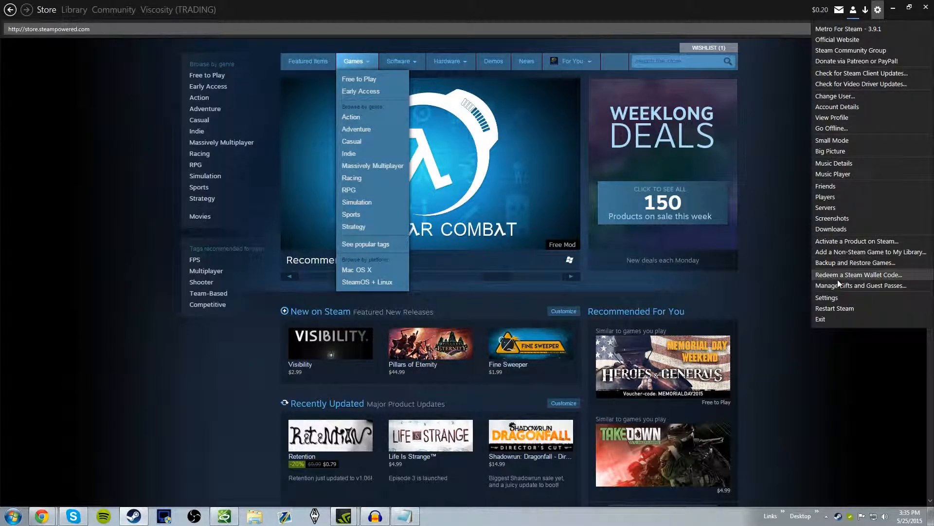
pyautogui.click(852, 274)
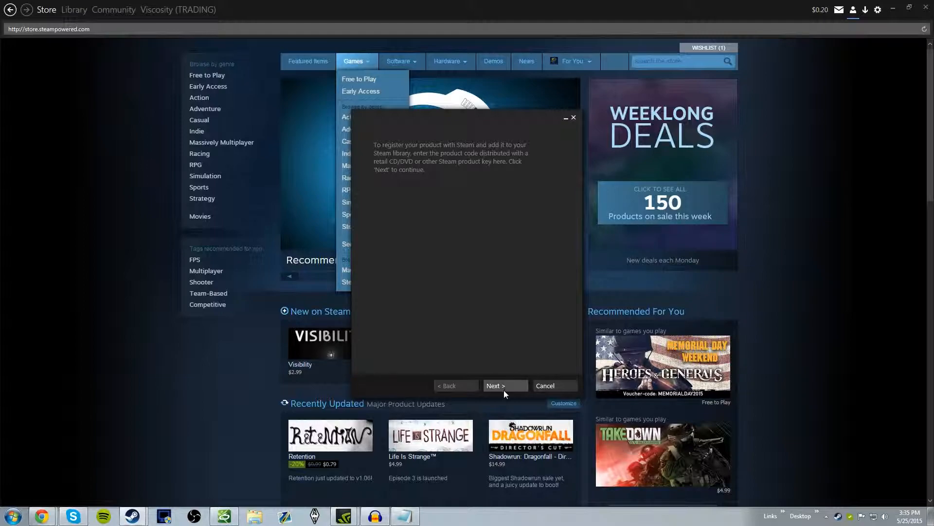
pyautogui.click(504, 385)
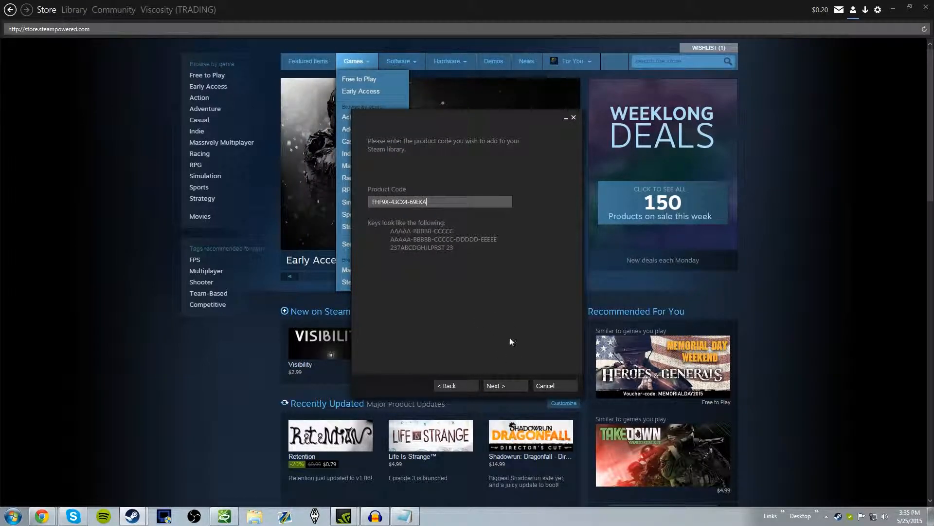
pyautogui.click(496, 385)
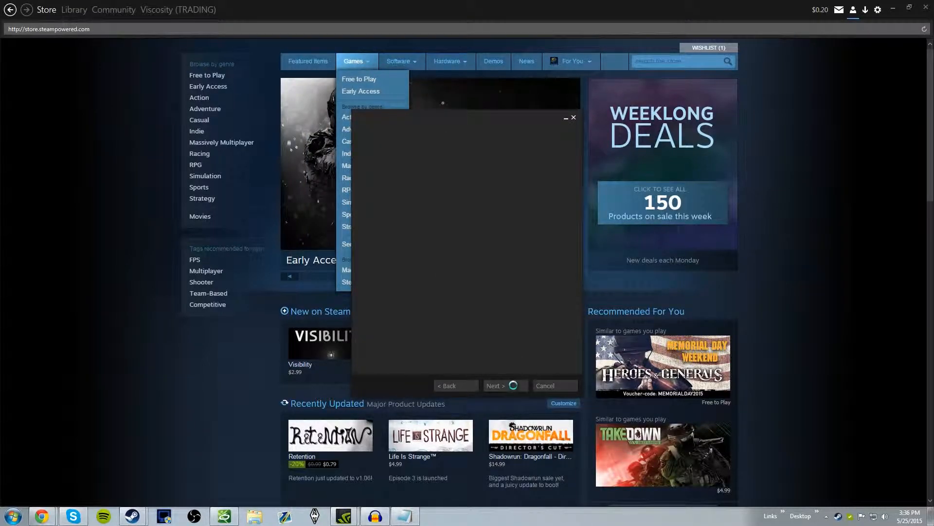
pyautogui.click(504, 385)
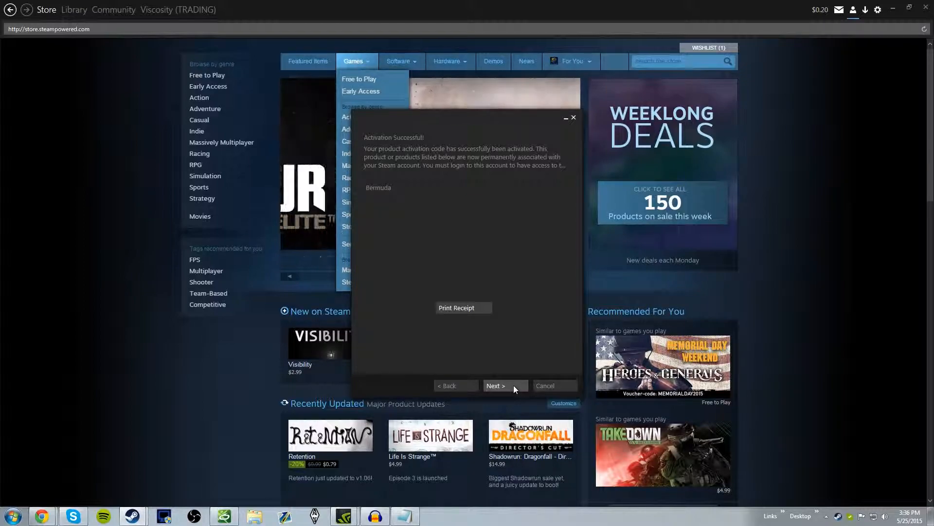
pyautogui.click(504, 386)
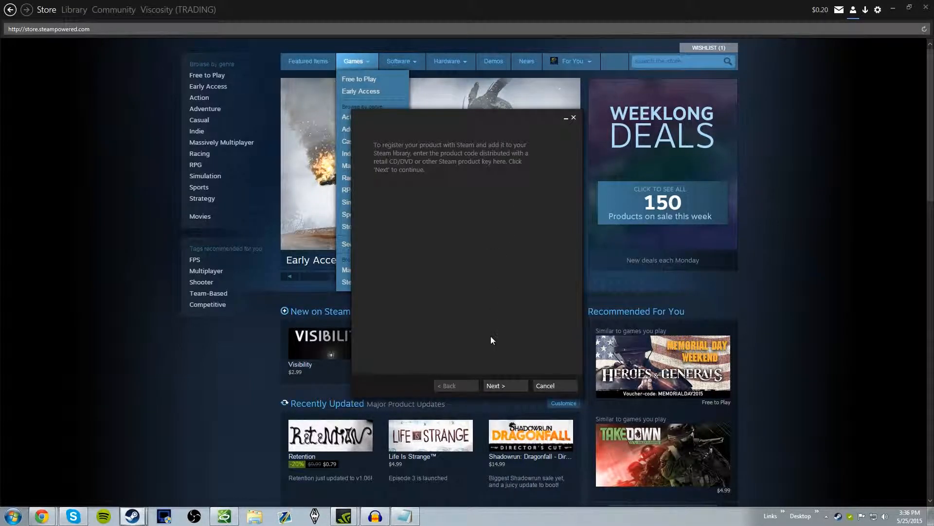
pyautogui.click(504, 385)
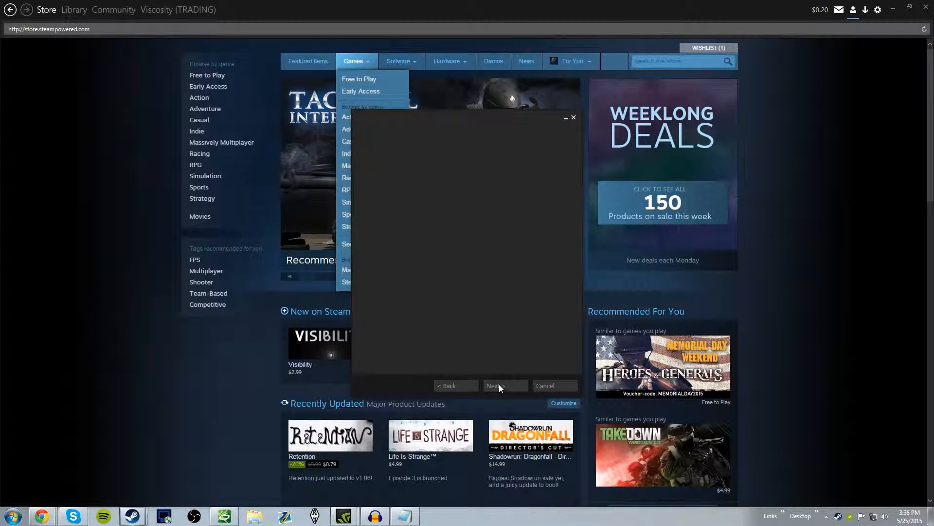
pyautogui.click(504, 385)
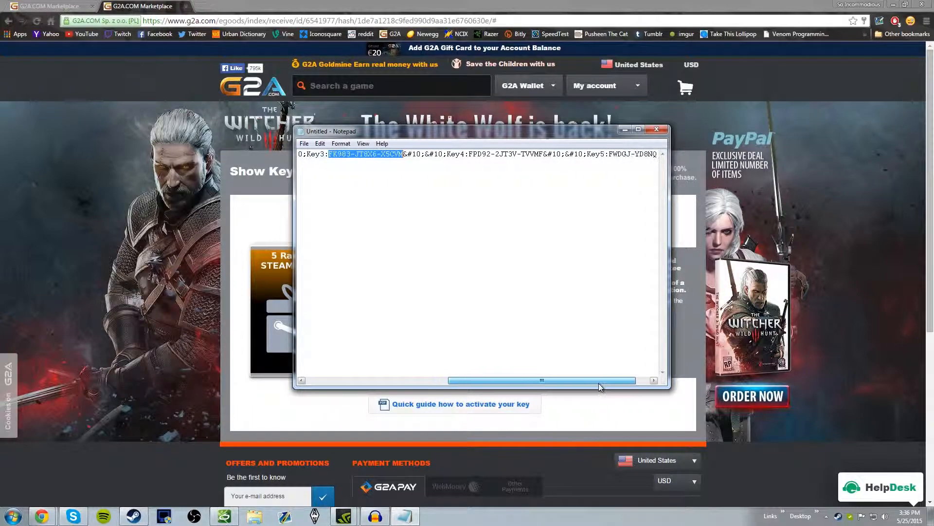
# Step: Activate the third key, registering Siege of Turtle Enclave to the account
pyautogui.moveTo(542, 380); pyautogui.dragTo(551, 380)
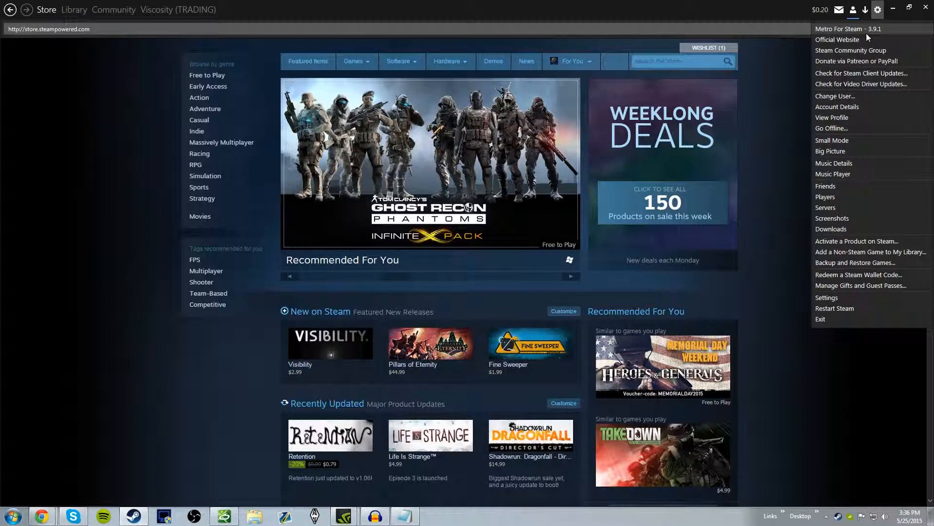
pyautogui.click(857, 241)
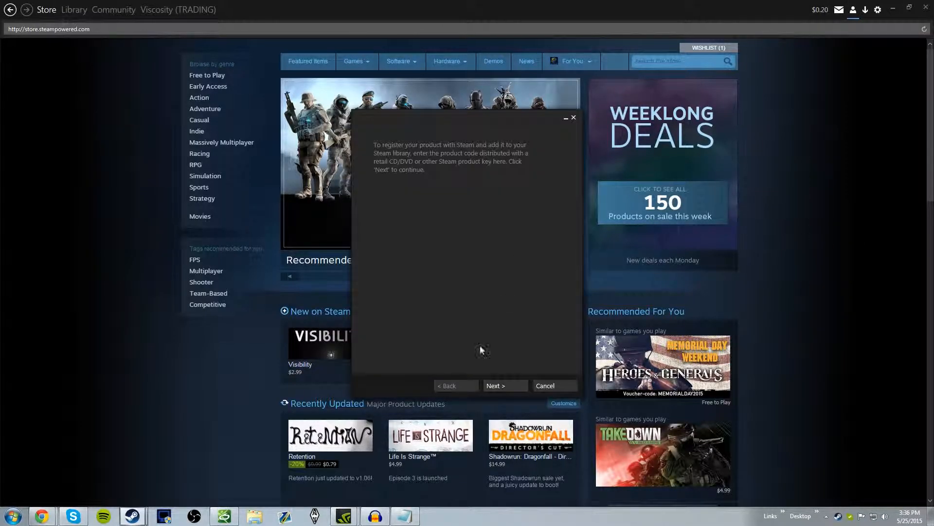
pyautogui.click(505, 385)
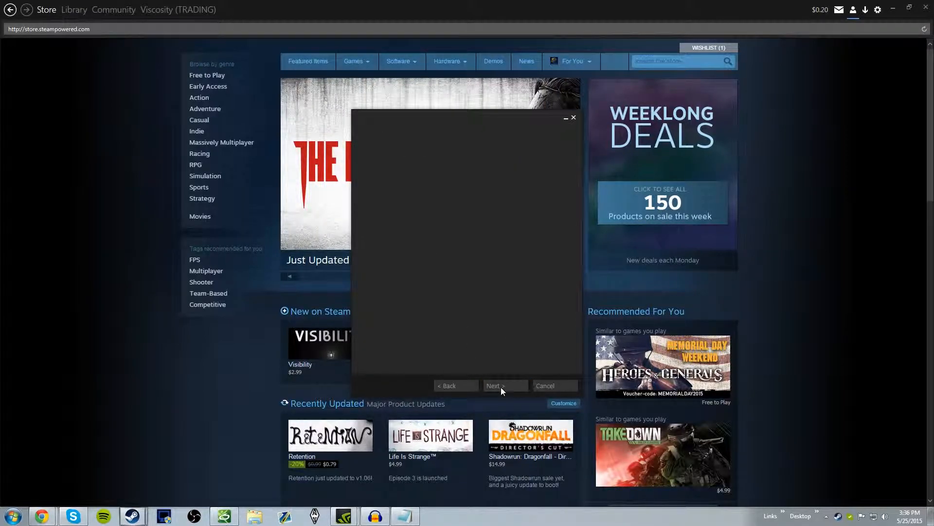
pyautogui.click(504, 386)
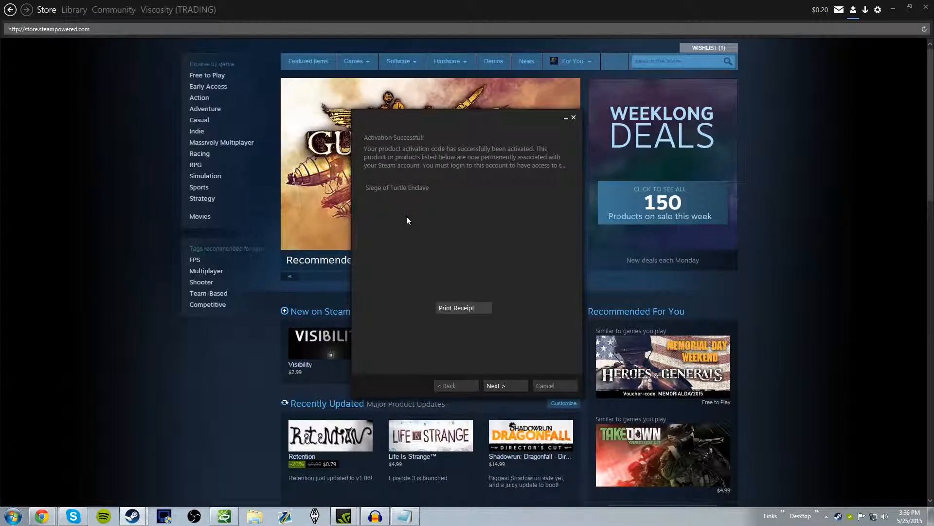
pyautogui.click(504, 385)
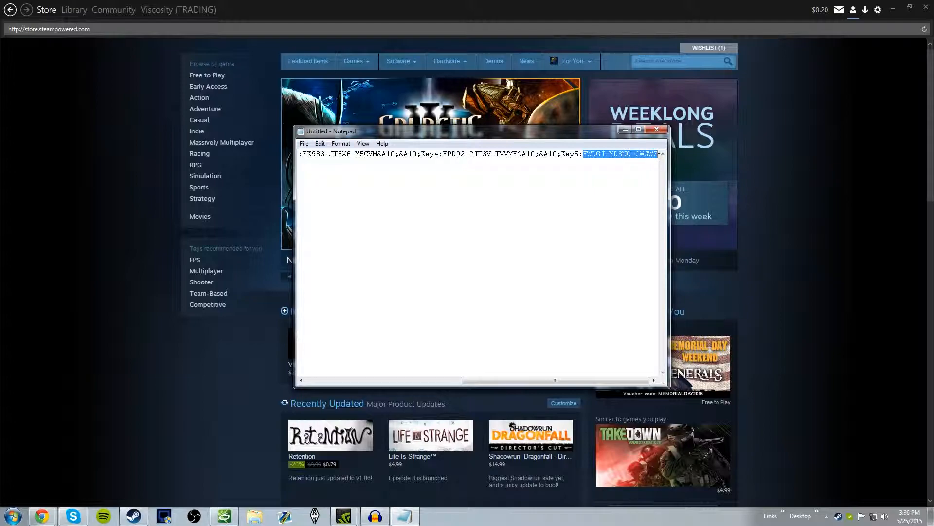
# Step: Close the key notes without saving and activate the fifth key, unlocking Ninja Guy
pyautogui.click(658, 130)
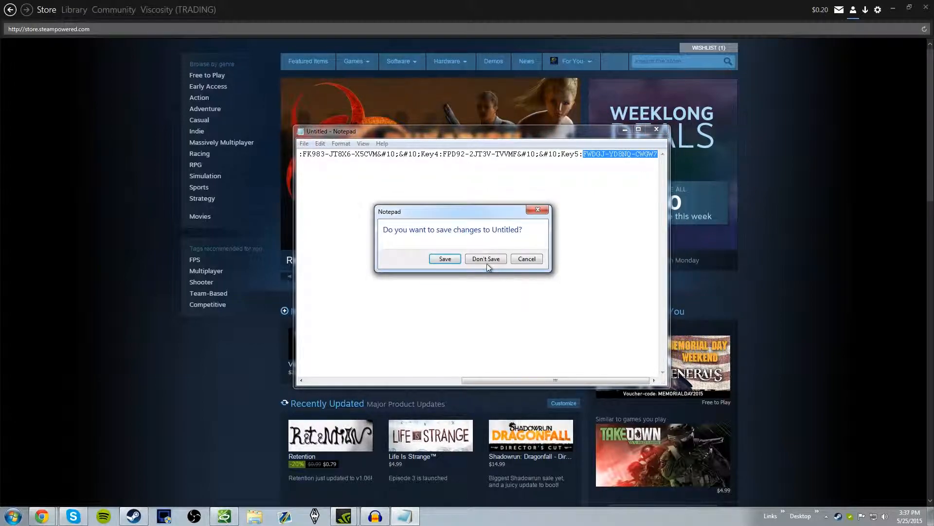
pyautogui.click(485, 258)
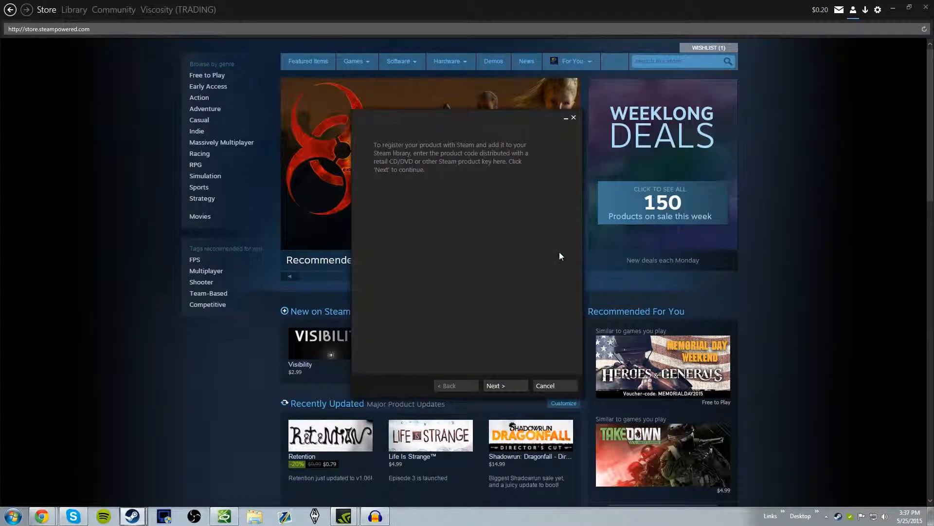
pyautogui.click(502, 385)
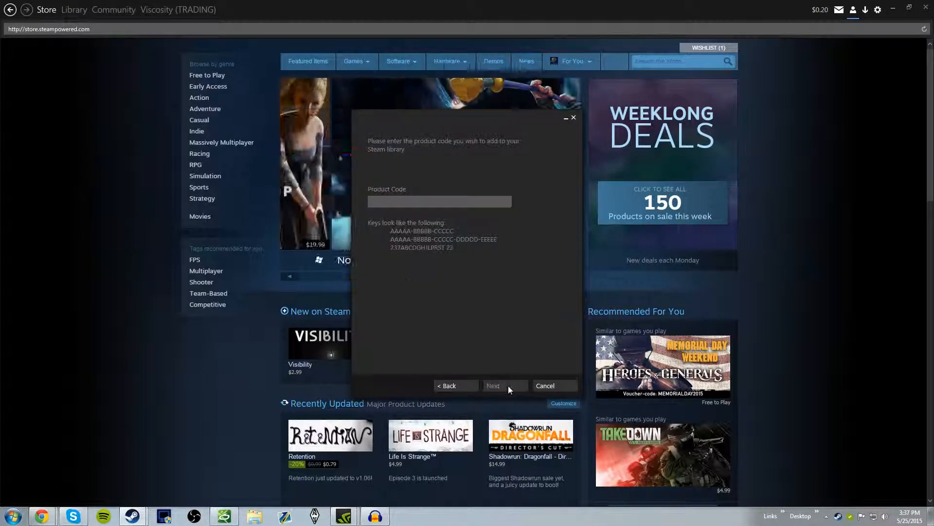
pyautogui.click(493, 386)
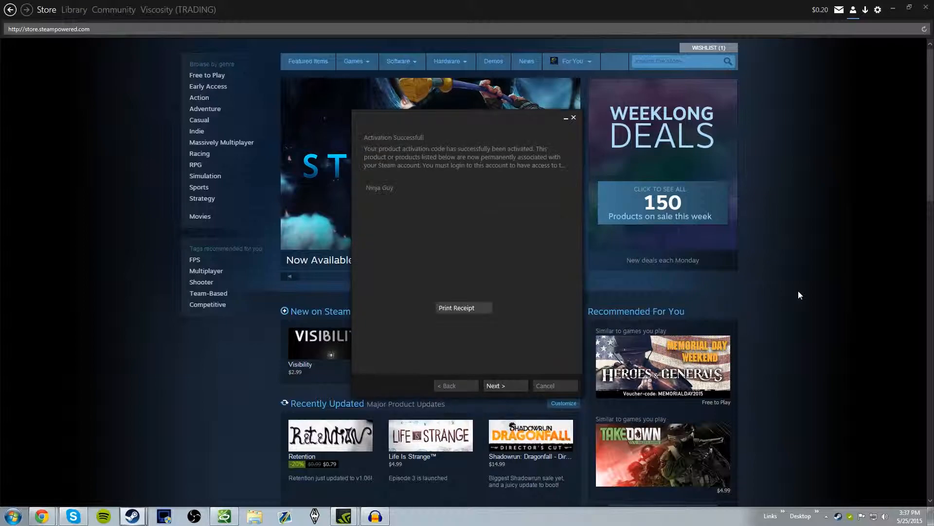
pyautogui.moveTo(781, 296)
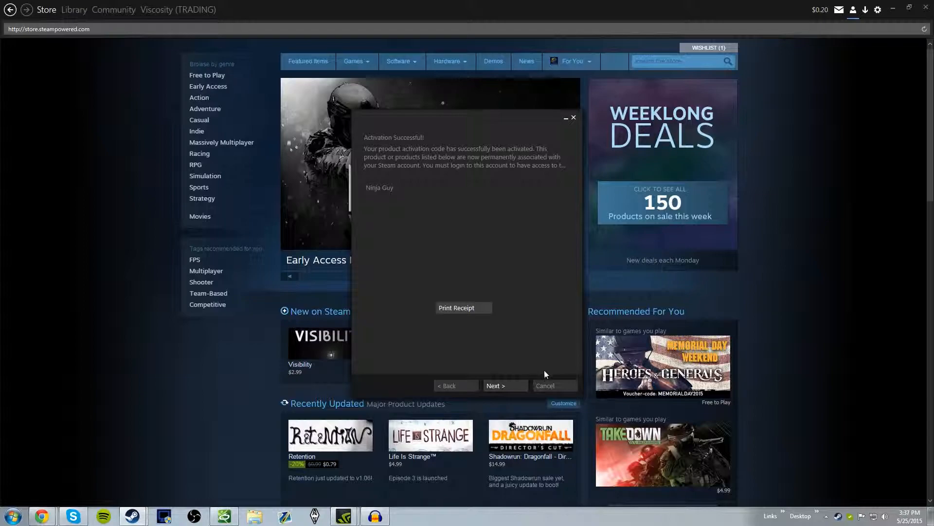
pyautogui.click(553, 385)
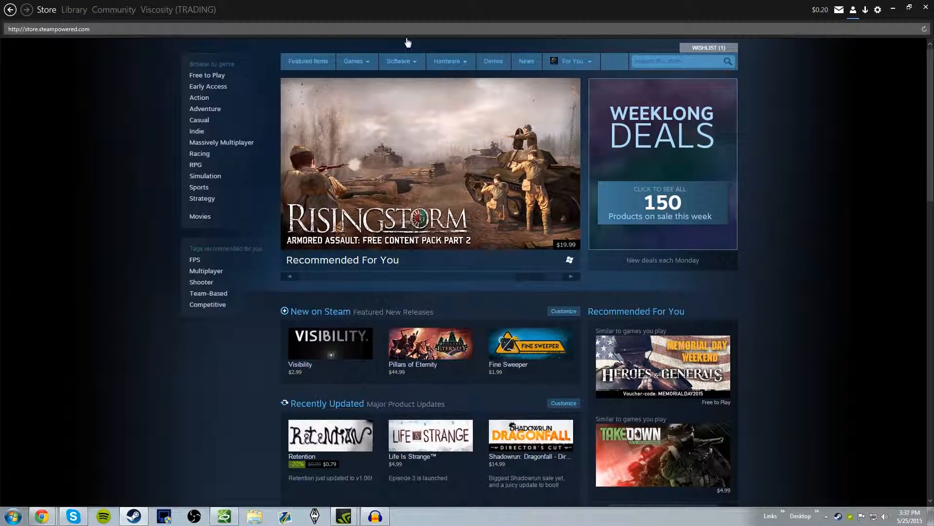
# Step: View Bermuda, Magnetic By Nature, Ninja Guy and Siege of Turtle Enclave in the Library
pyautogui.click(74, 10)
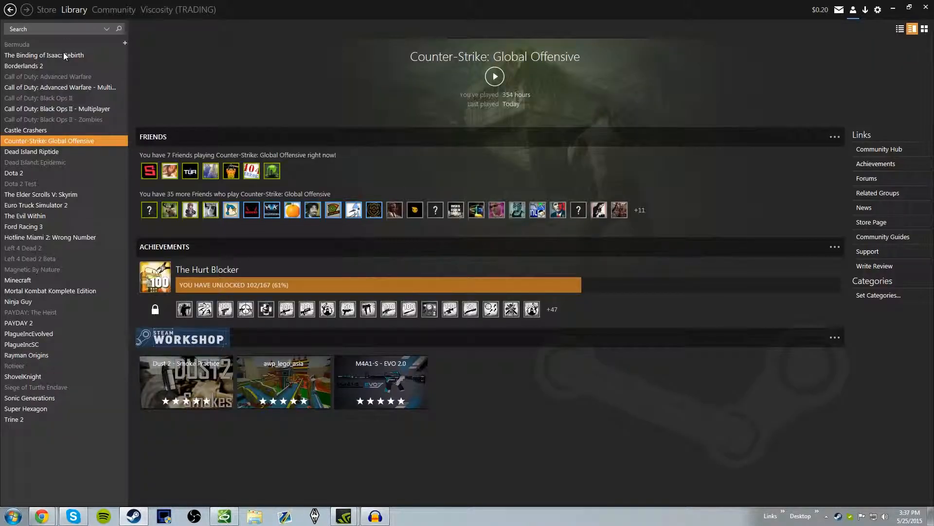
pyautogui.click(16, 44)
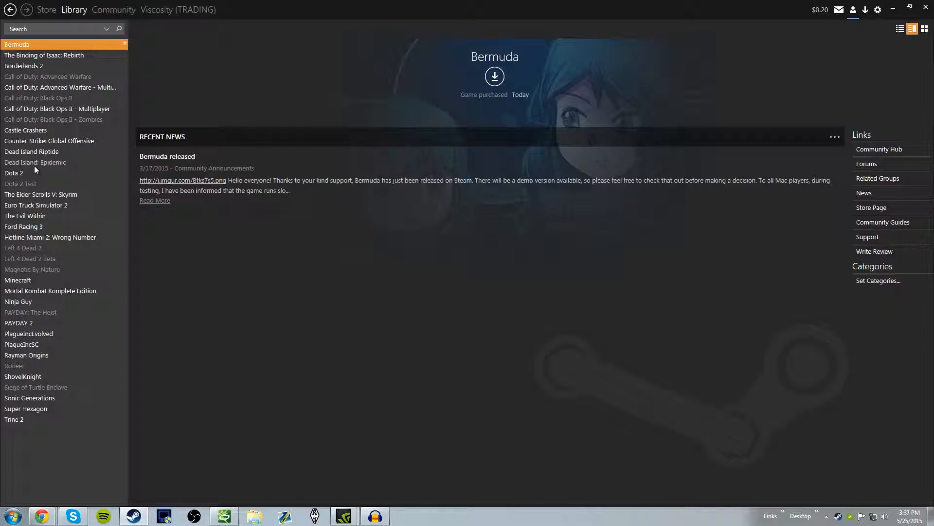
pyautogui.moveTo(34, 277)
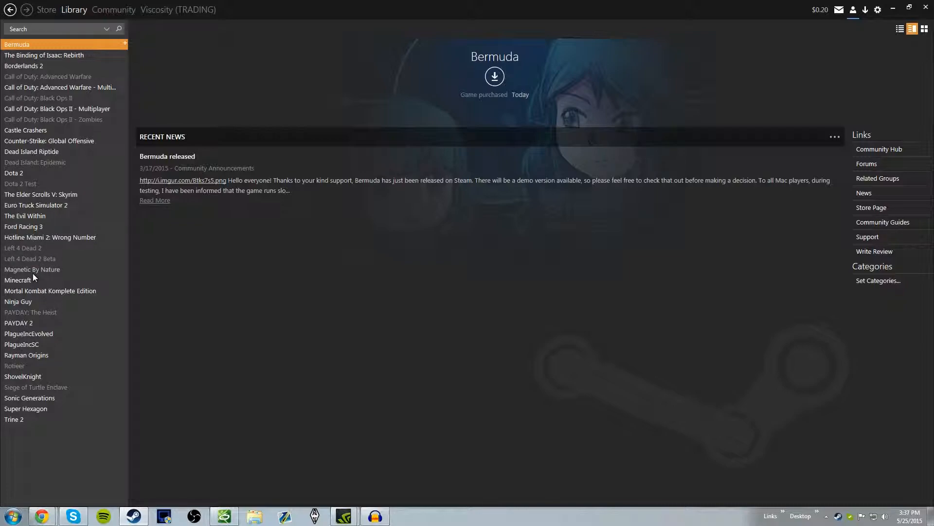
pyautogui.click(33, 268)
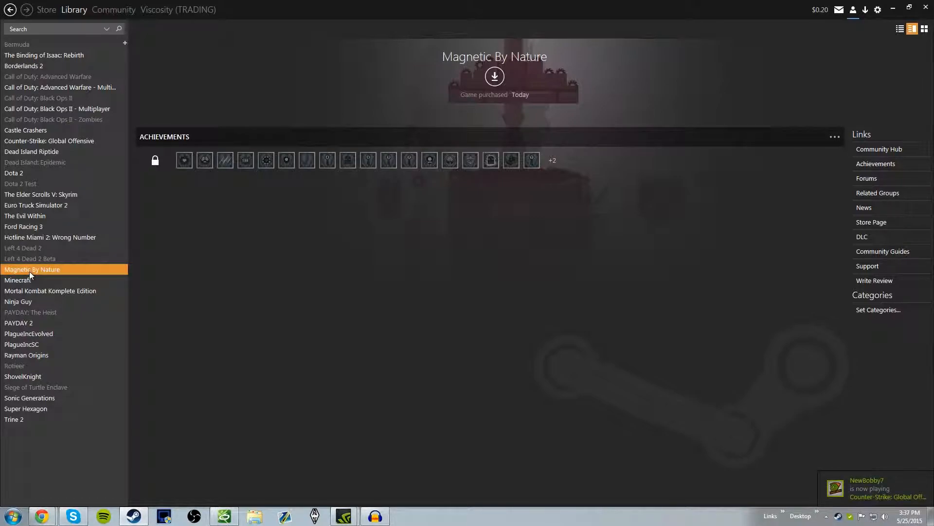
pyautogui.click(18, 302)
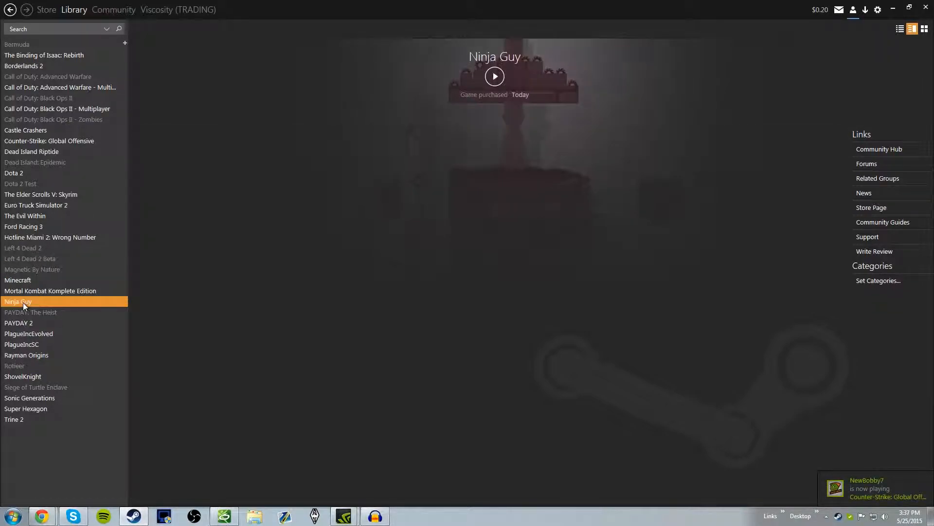
pyautogui.click(18, 301)
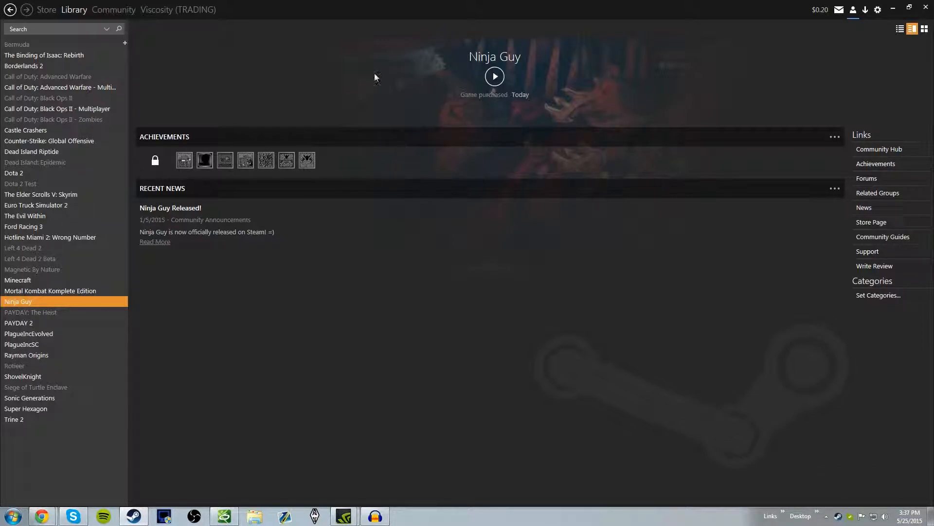
pyautogui.moveTo(629, 91)
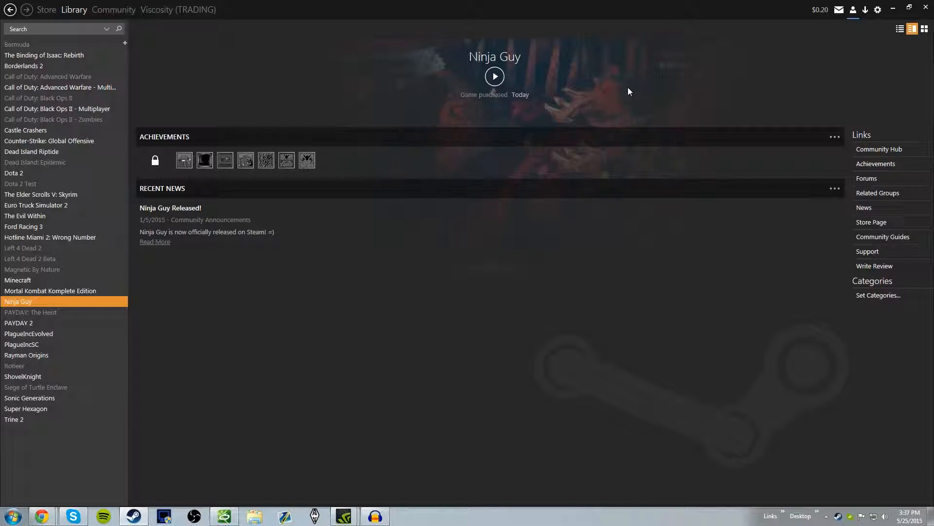
pyautogui.moveTo(40, 356)
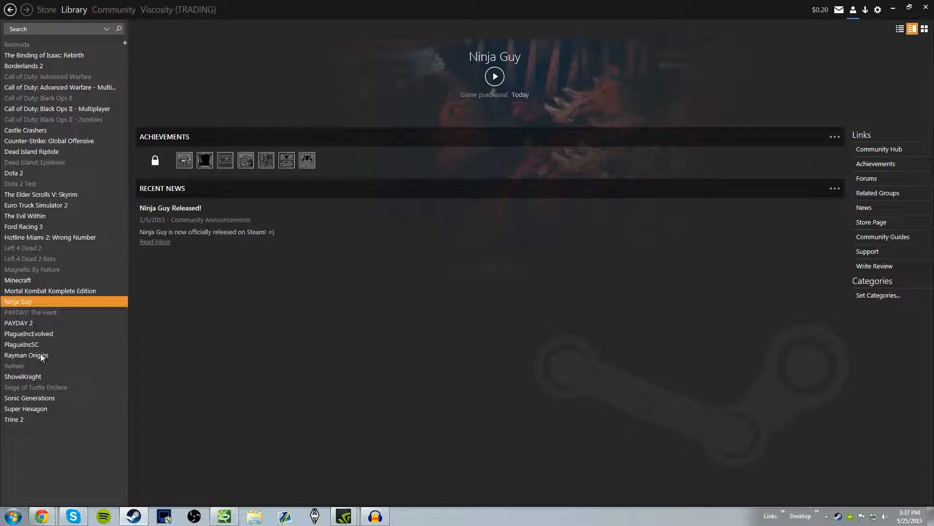
pyautogui.moveTo(42, 361)
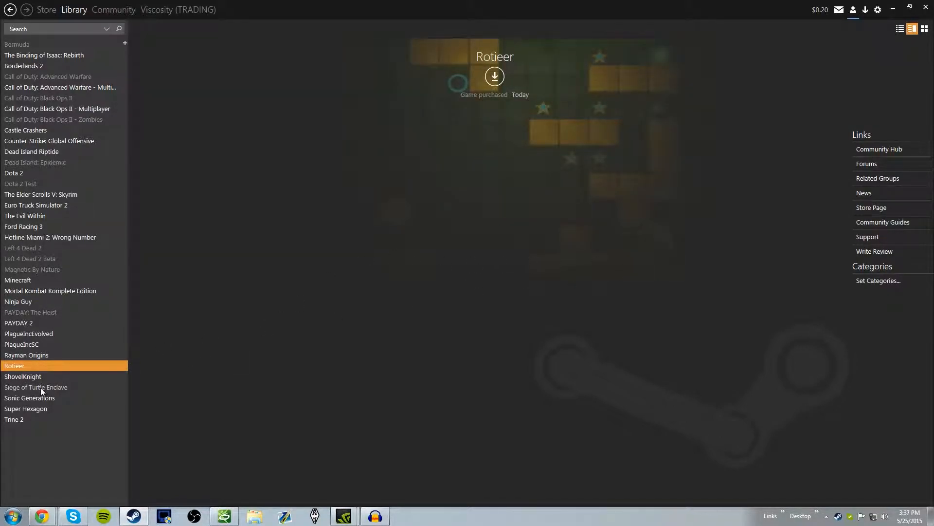
pyautogui.click(36, 387)
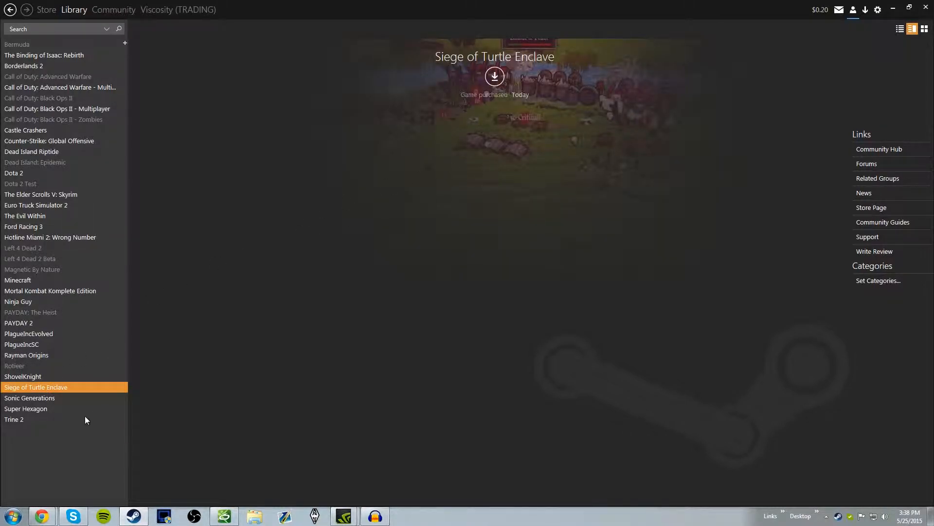
pyautogui.moveTo(403, 271)
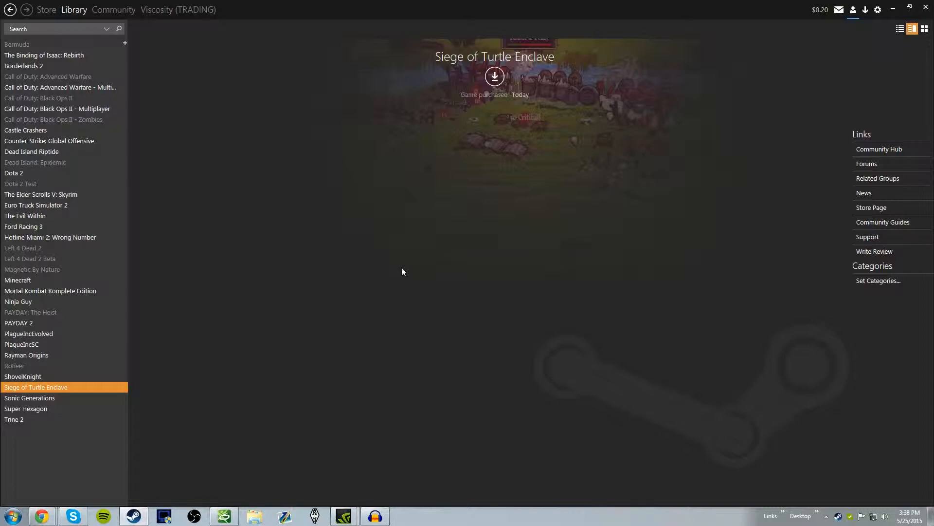
pyautogui.moveTo(410, 269)
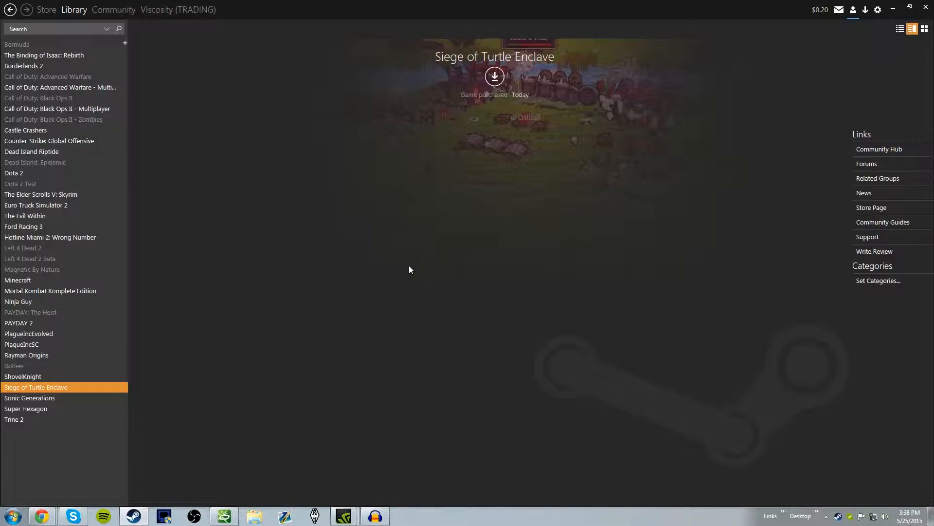